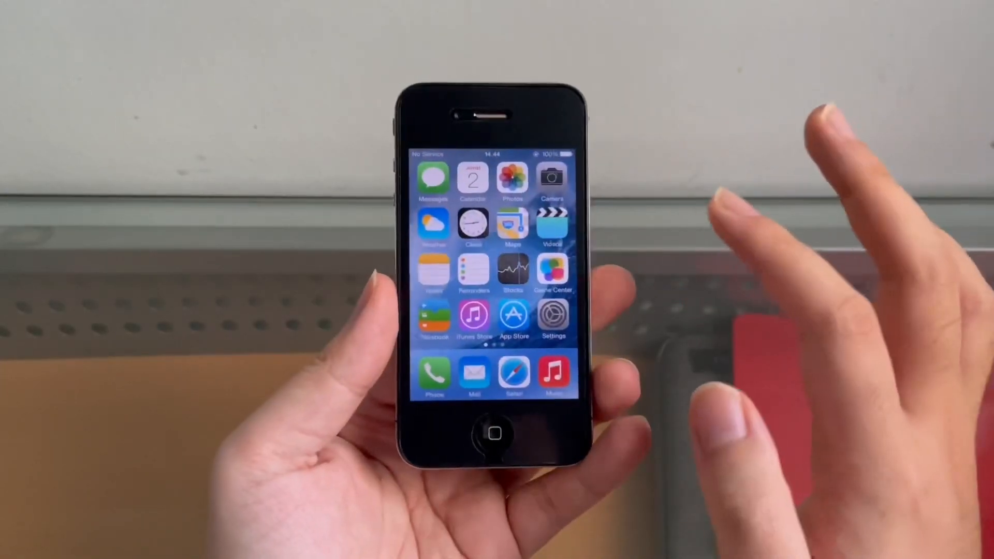
# Cycle through the Chrome tabs, viewing the pinned iOS 7.0.4 Internal UI tweet and a suspended profile
pyautogui.hscroll(-3)
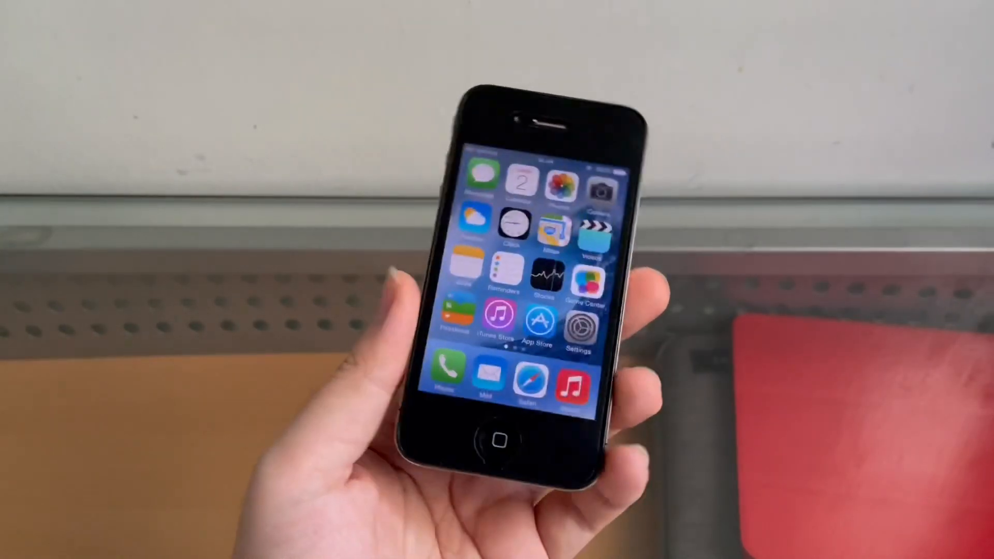
pyautogui.hscroll(-3)
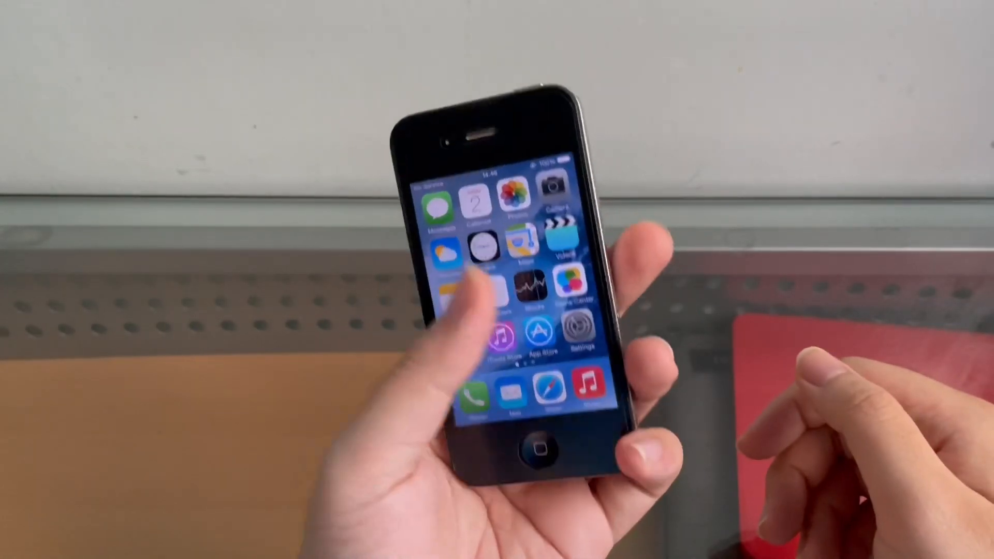
pyautogui.hscroll(-3)
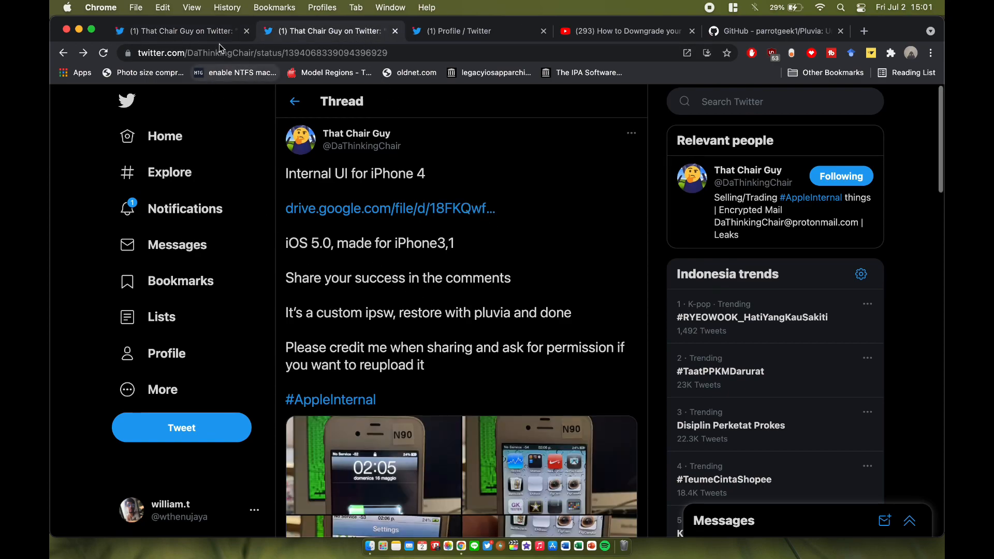
pyautogui.click(181, 31)
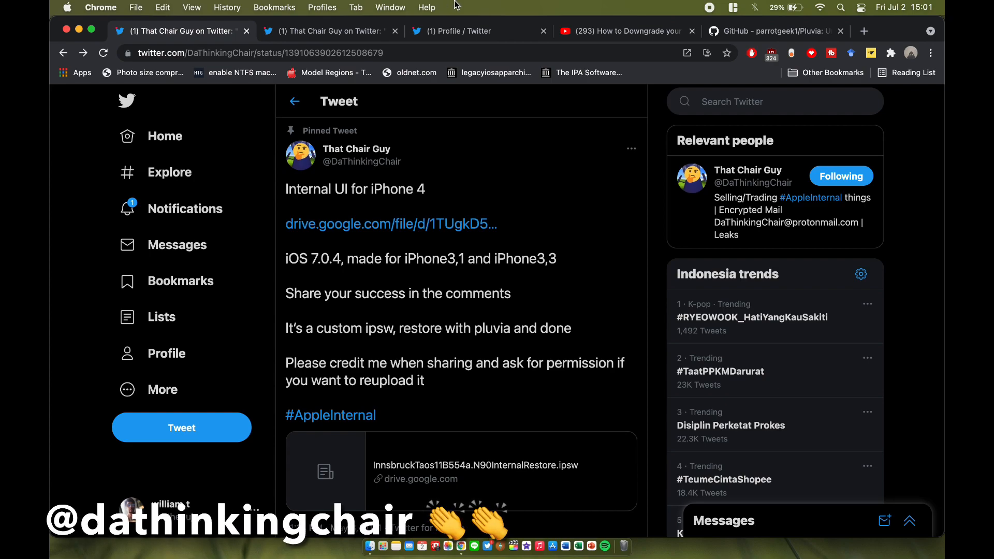
pyautogui.click(479, 30)
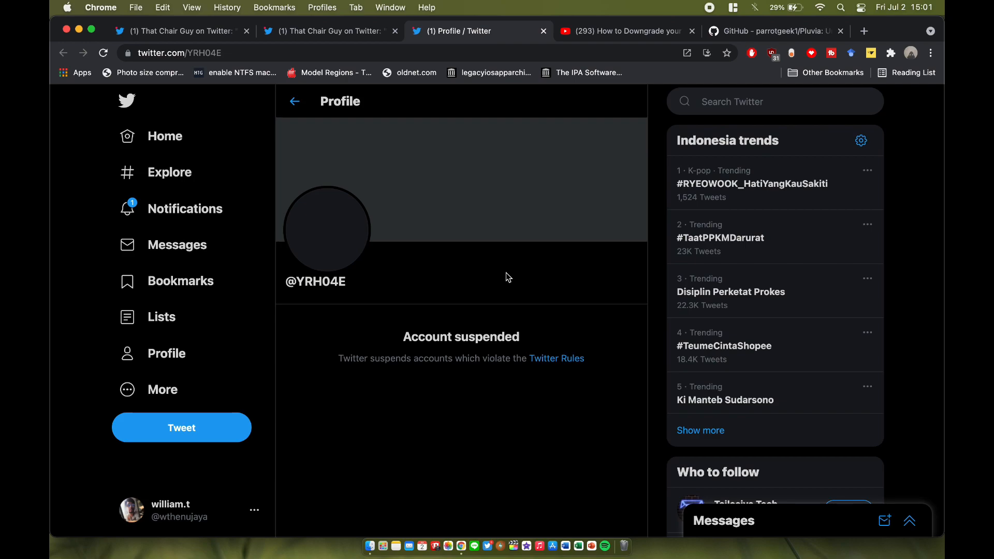
pyautogui.click(178, 30)
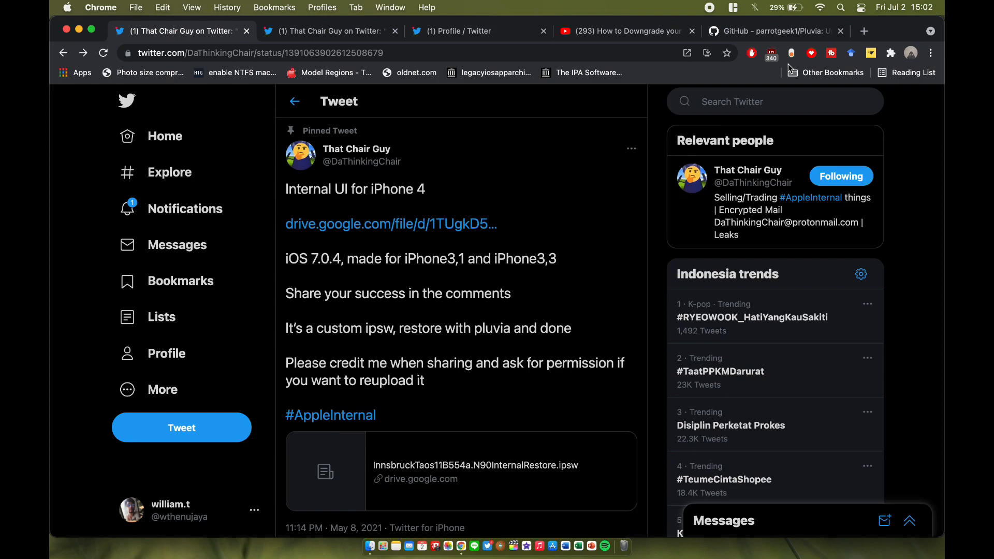
# View the Pluvia repository, the iPhone 4 downgrade video and the iOS 5.0 tweet, ending on iOS 7.0.4
pyautogui.click(766, 31)
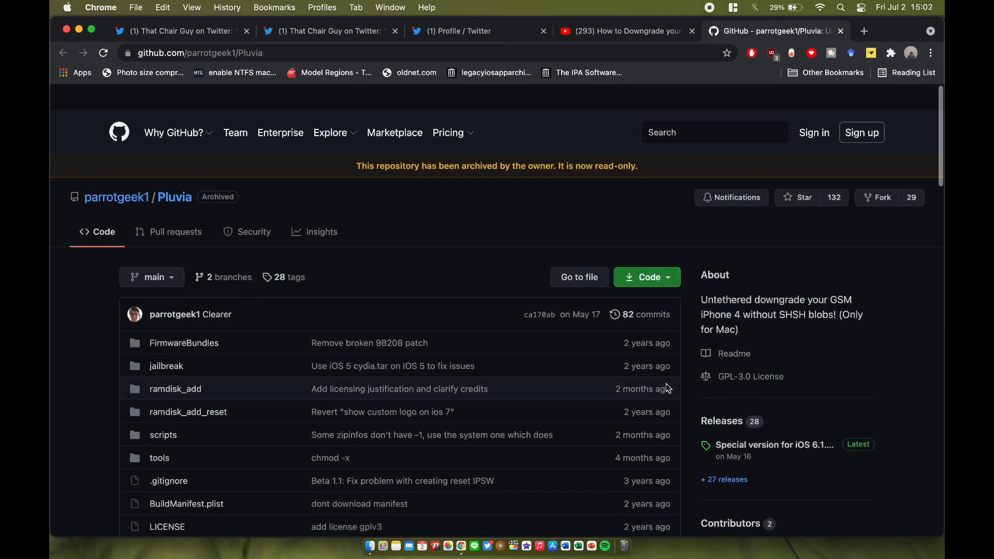
pyautogui.scroll(-3)
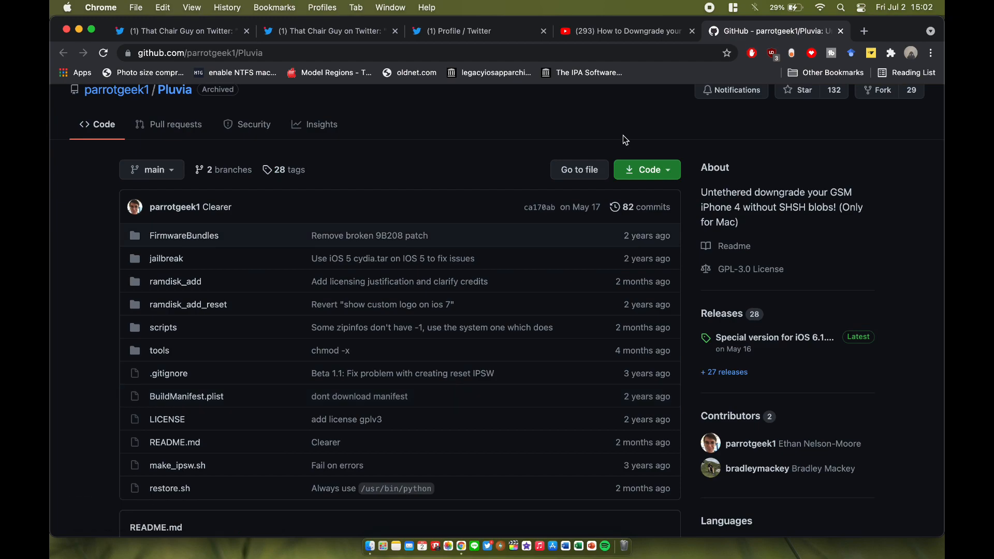
pyautogui.click(625, 31)
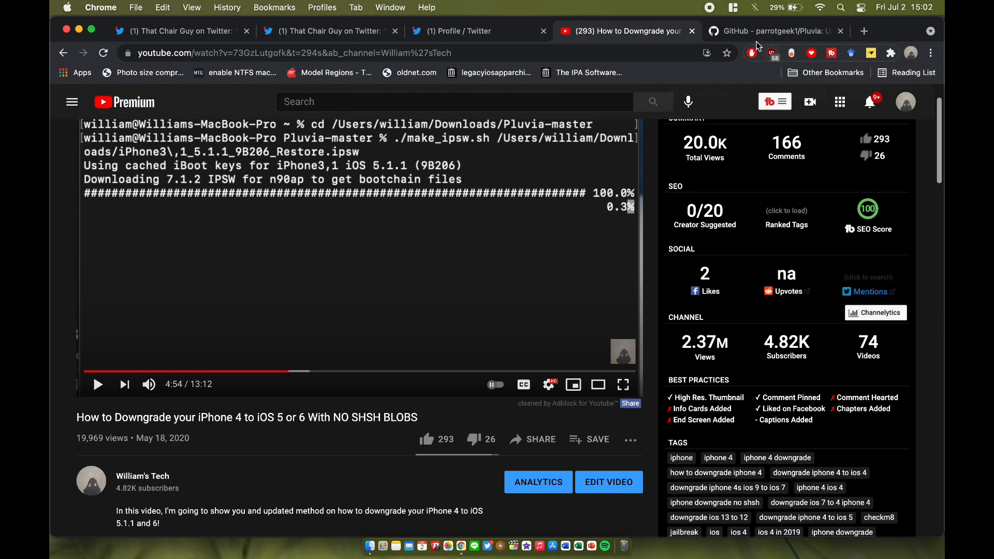
pyautogui.click(767, 31)
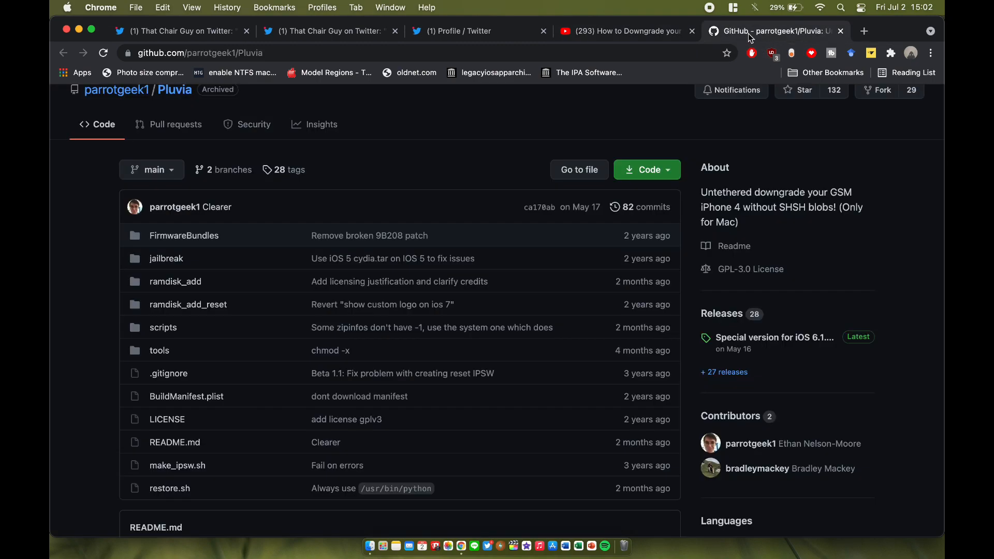
pyautogui.click(182, 30)
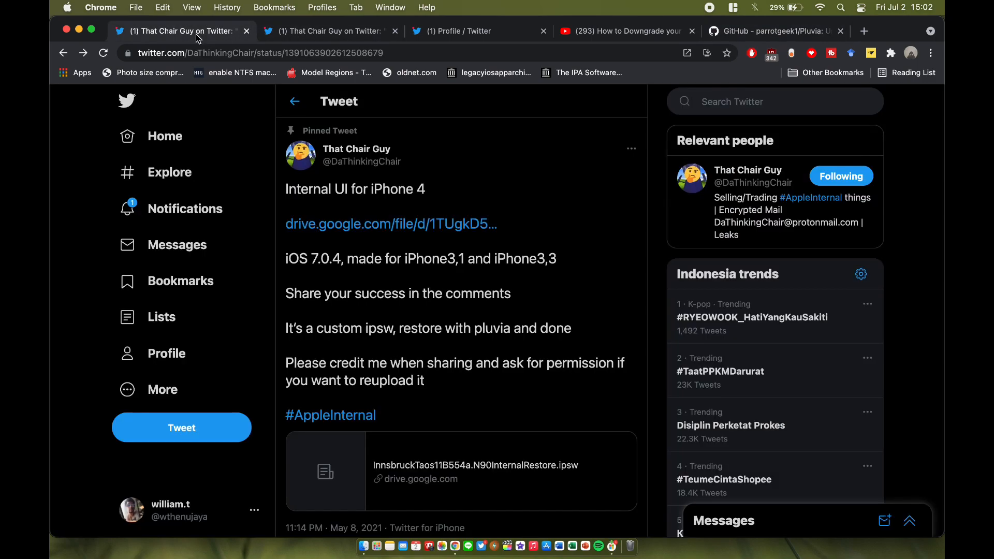
pyautogui.moveTo(343, 88)
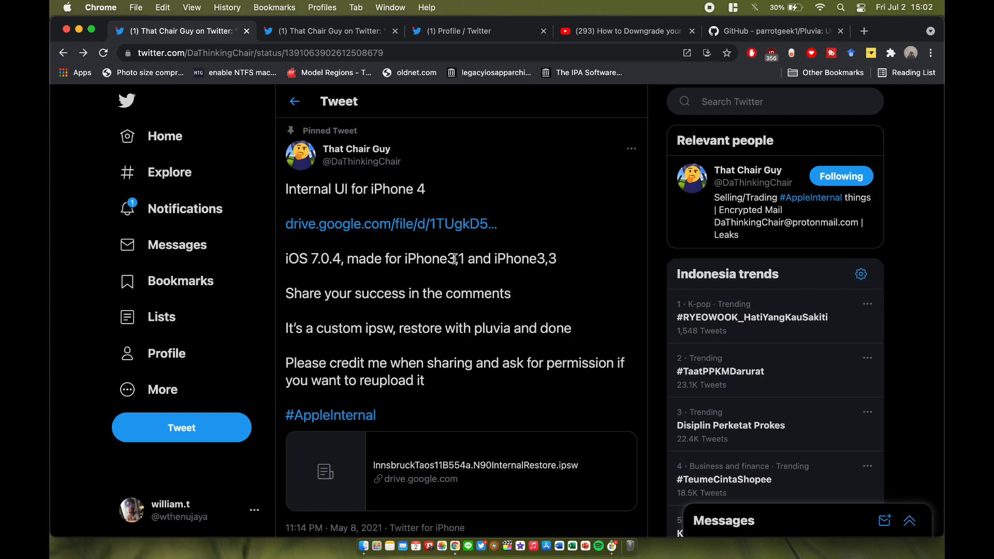
pyautogui.click(330, 31)
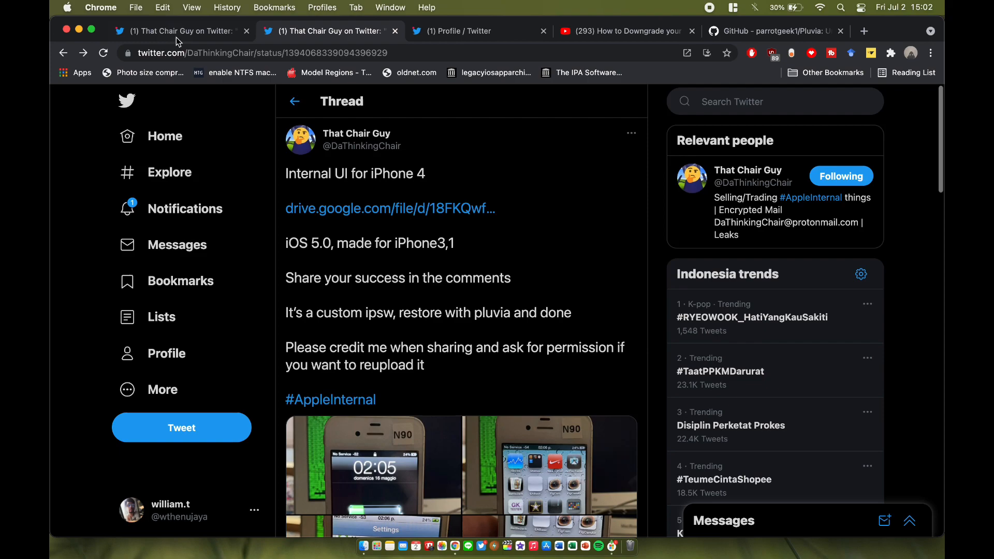
pyautogui.click(178, 30)
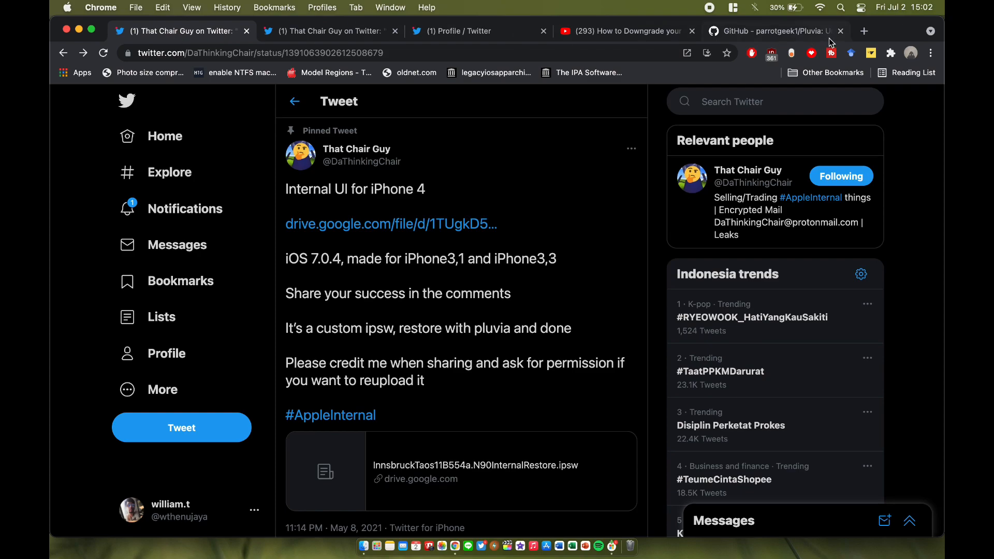
# Download Pluvia as a ZIP from GitHub, then follow the tweet's Google Drive restore-file link
pyautogui.click(777, 30)
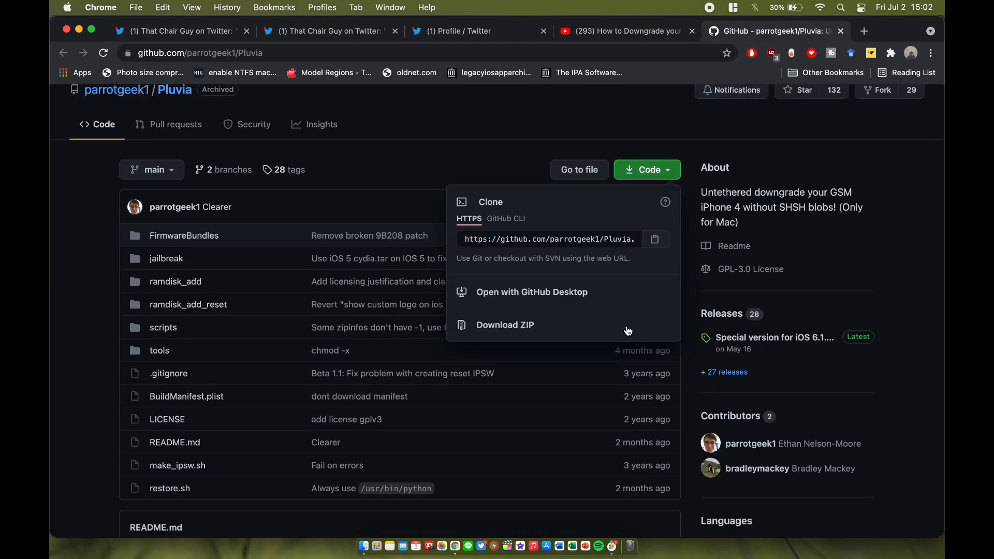
pyautogui.click(506, 325)
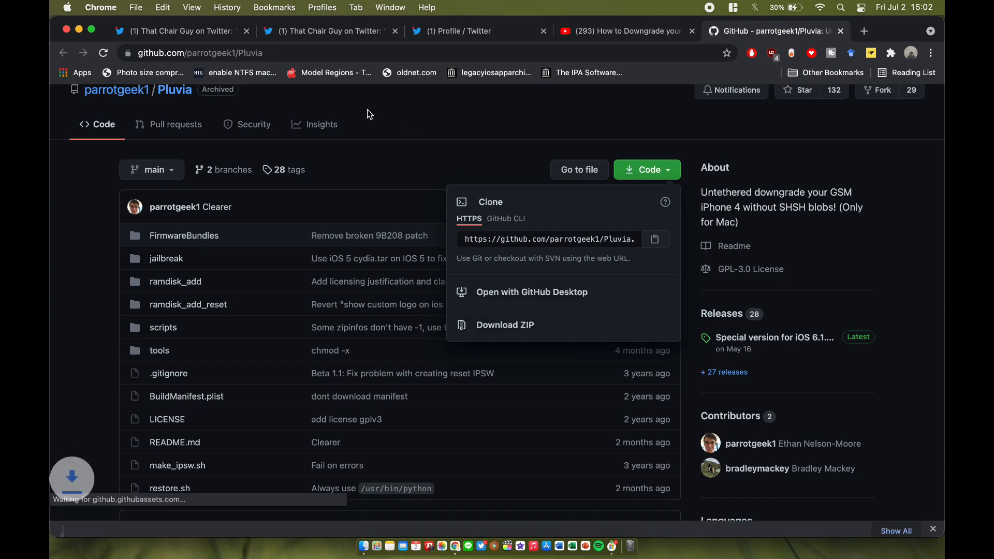
pyautogui.click(182, 31)
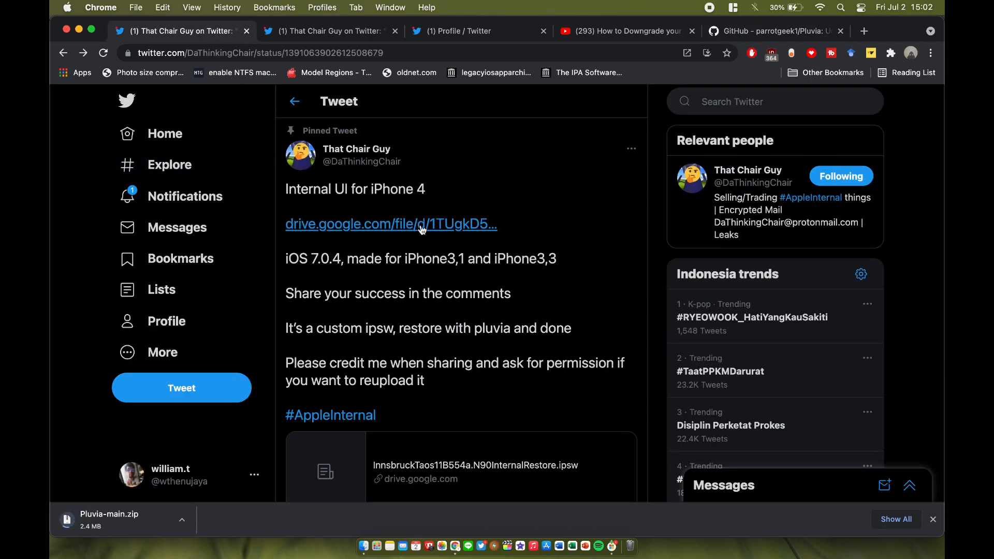
pyautogui.click(325, 31)
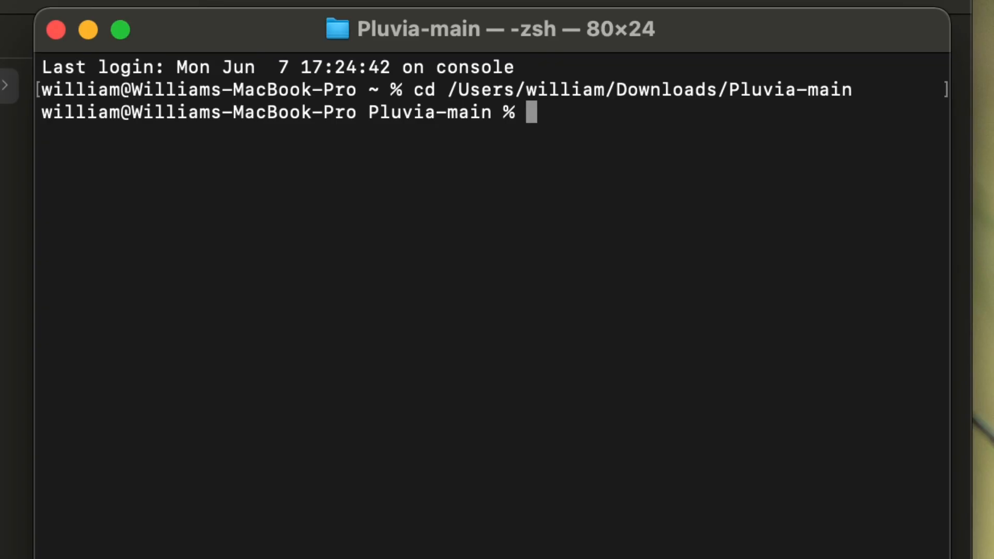
pyautogui.write('./make')
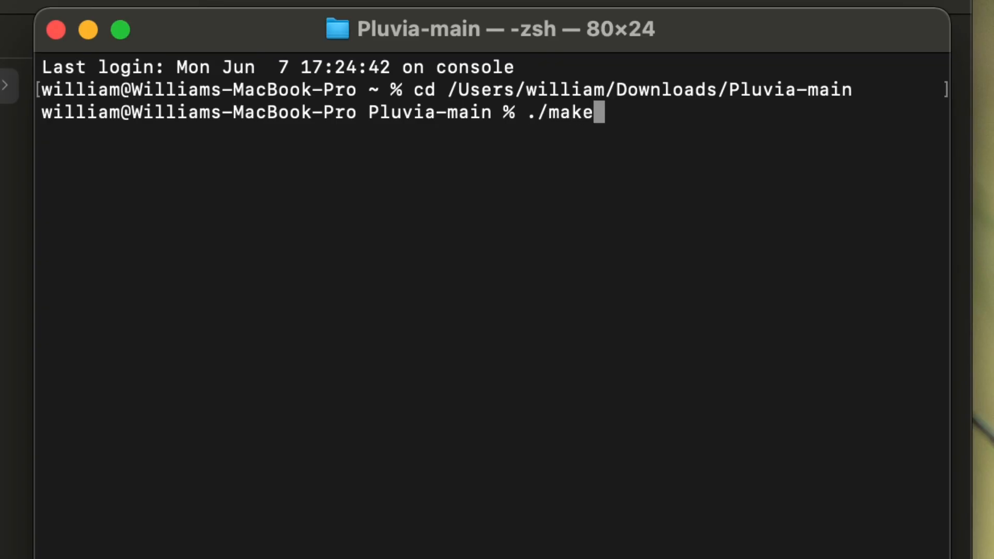
pyautogui.write('_ip')
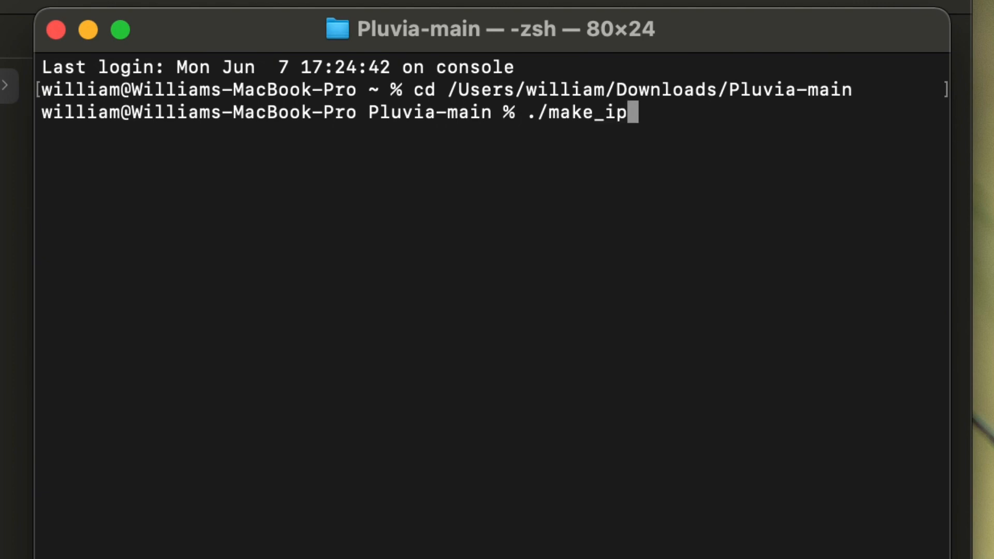
pyautogui.write('sw.sj')
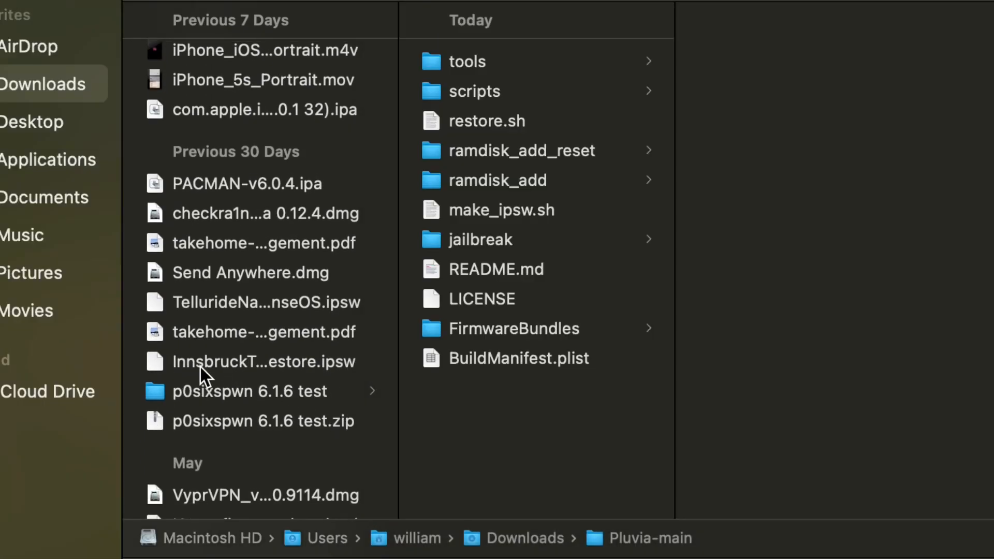
pyautogui.click(263, 362)
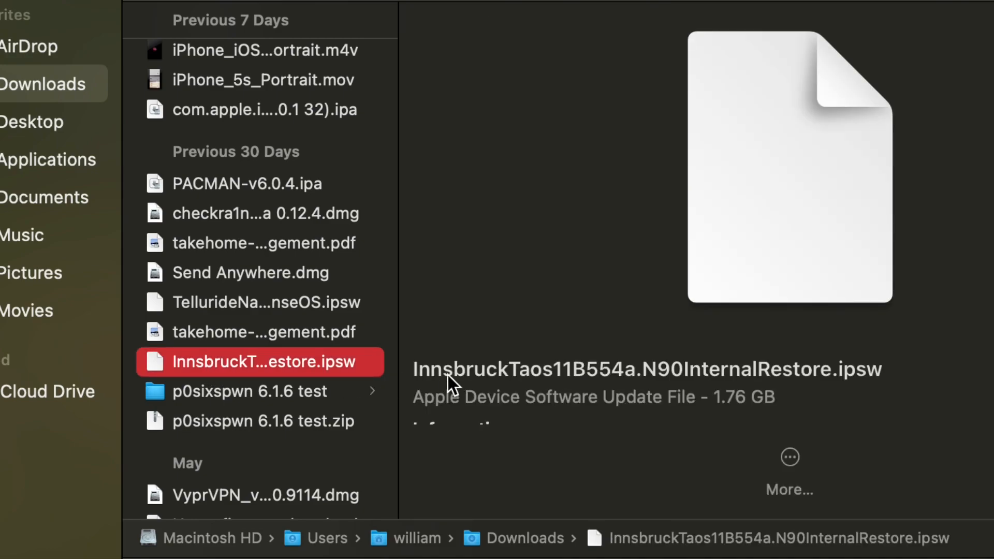
pyautogui.moveTo(495, 381)
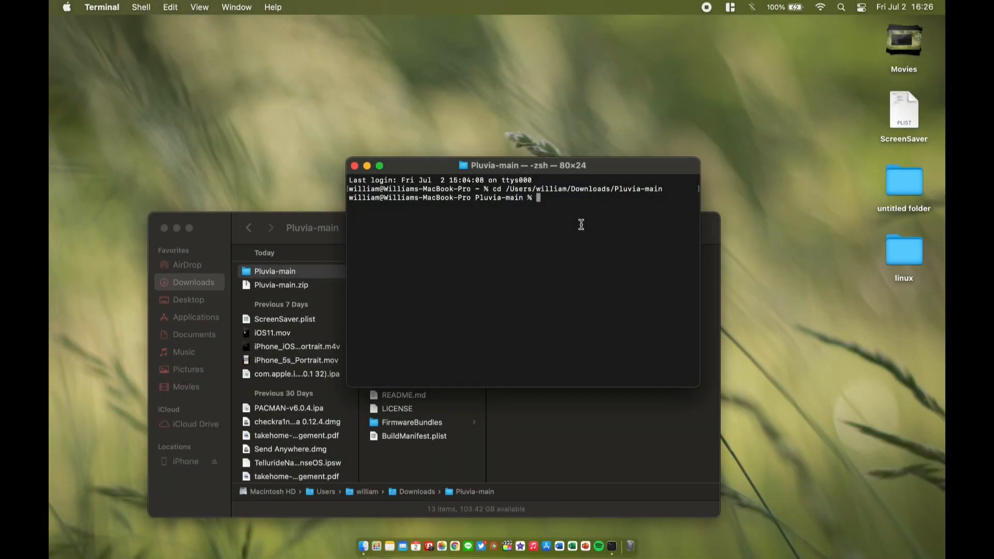
# Run ./restore.sh with the InnsbruckTaos11B554a.N90InternalRestore.ipsw firmware path
pyautogui.write('./')
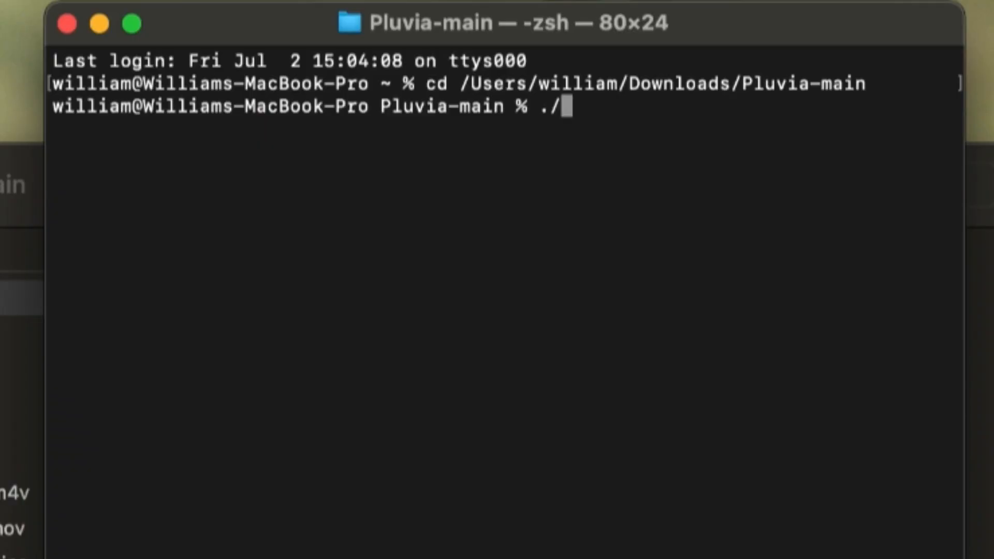
pyautogui.write('restore.s')
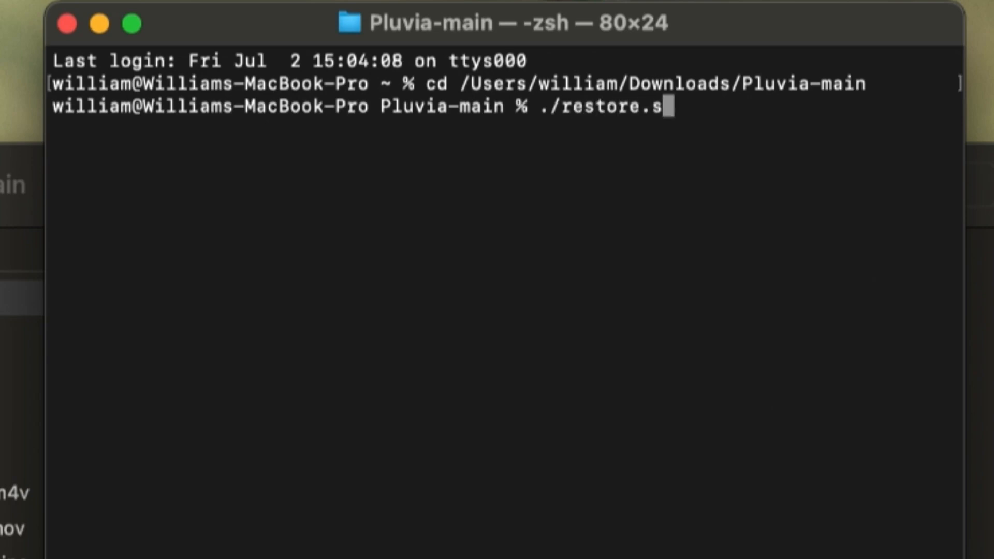
pyautogui.write('h')
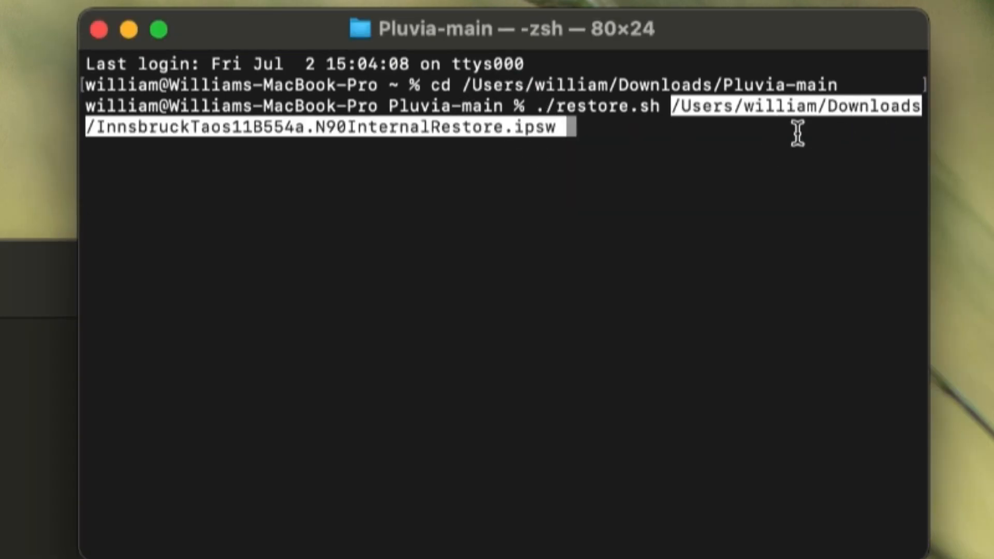
pyautogui.press('enter')
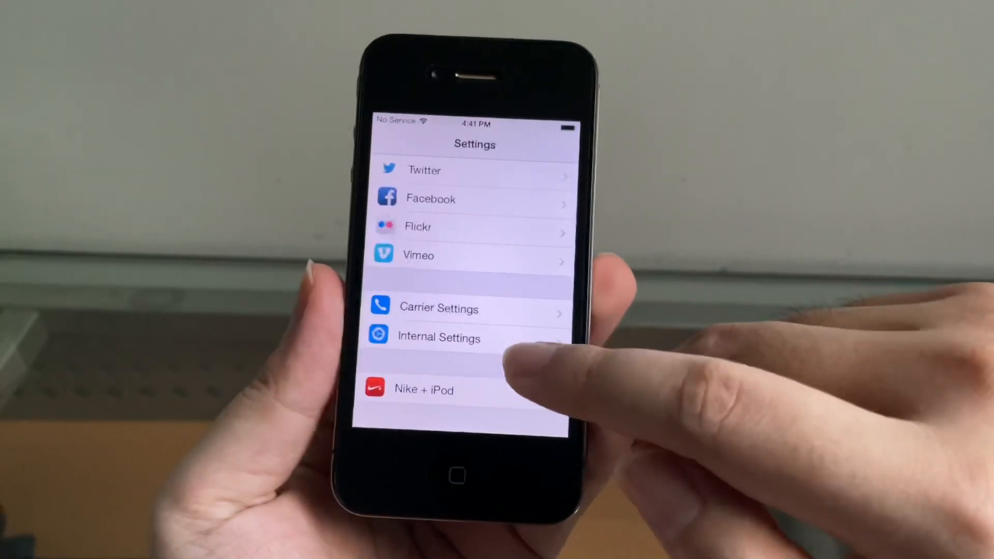
# Open Internal Settings and browse its debugging, Demo Helpers and SpringBoard options
pyautogui.click(438, 337)
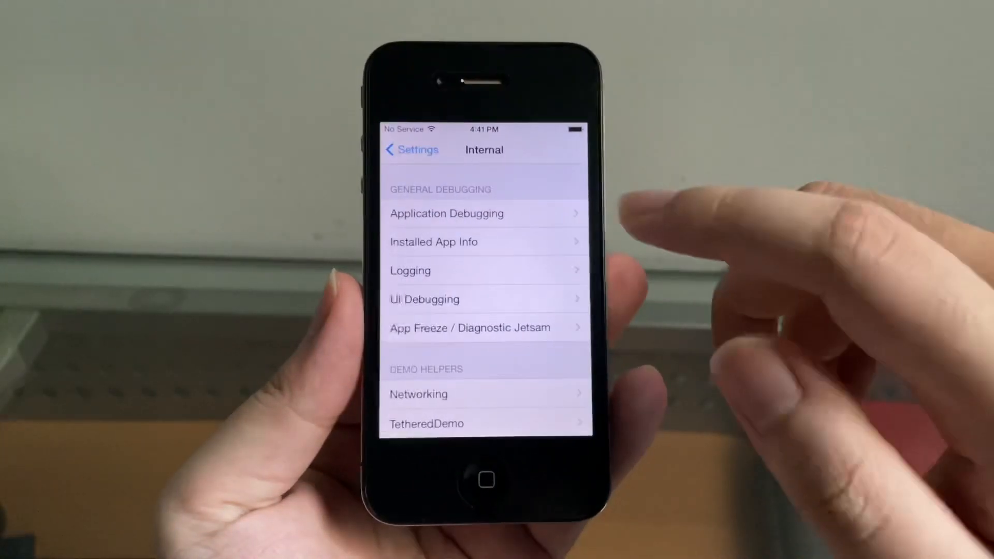
pyautogui.scroll(-3)
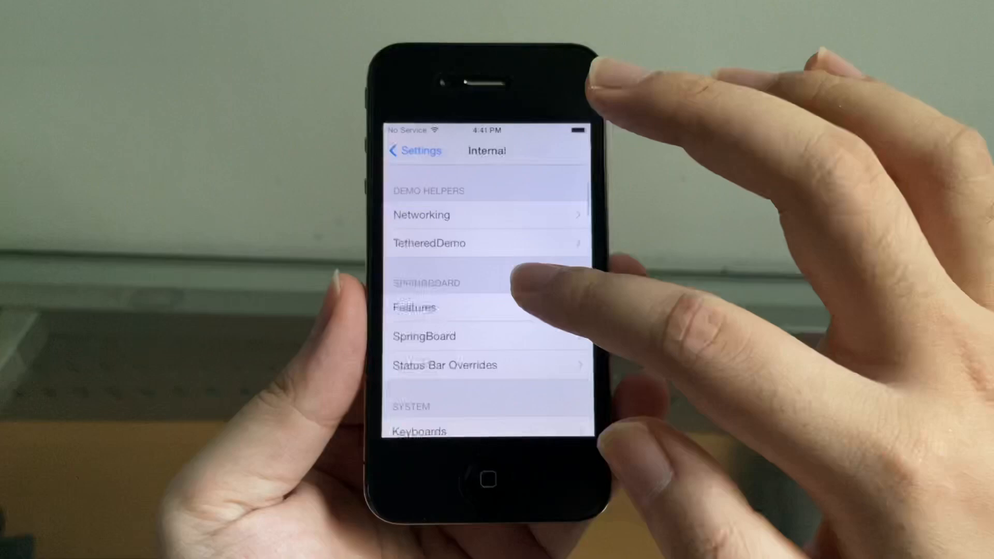
pyautogui.click(416, 308)
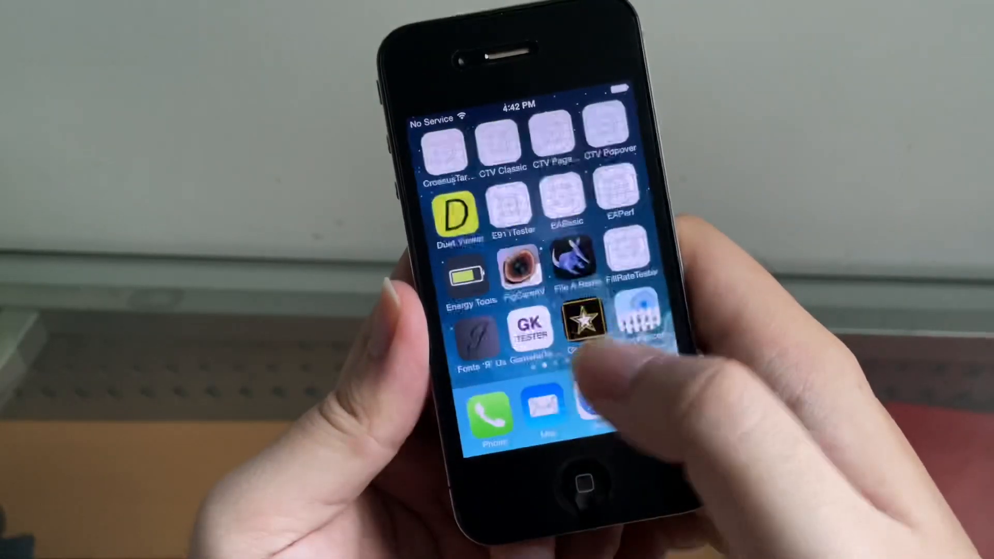
pyautogui.hscroll(-3)
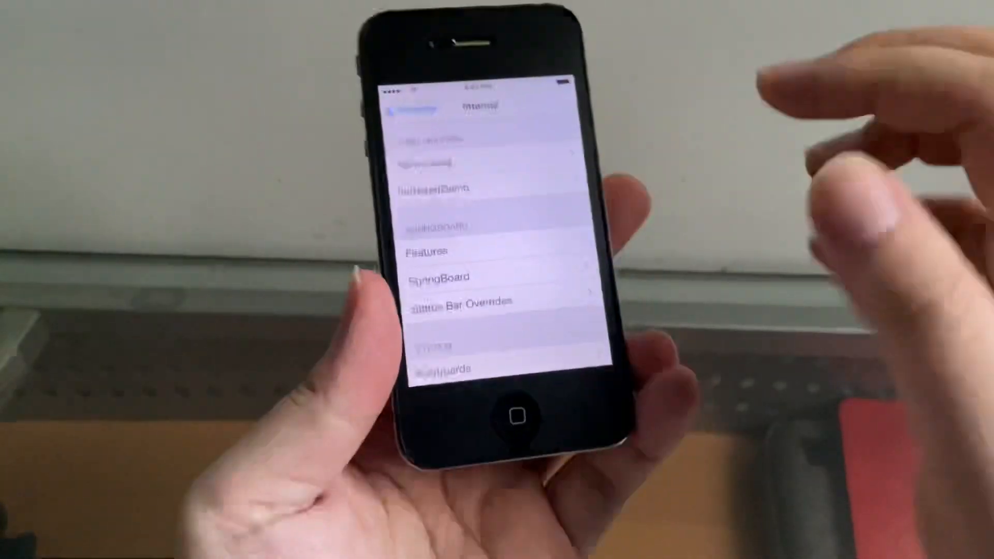
pyautogui.click(519, 417)
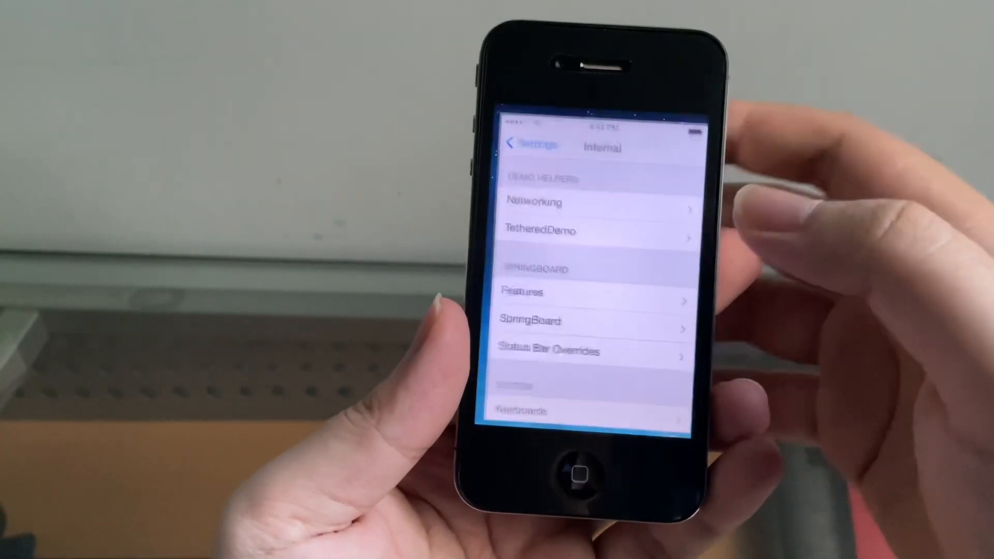
# Set Status Bar Overrides to Service: Device Name ('7.0.5') and 3G Bars: 3 bars
pyautogui.click(551, 350)
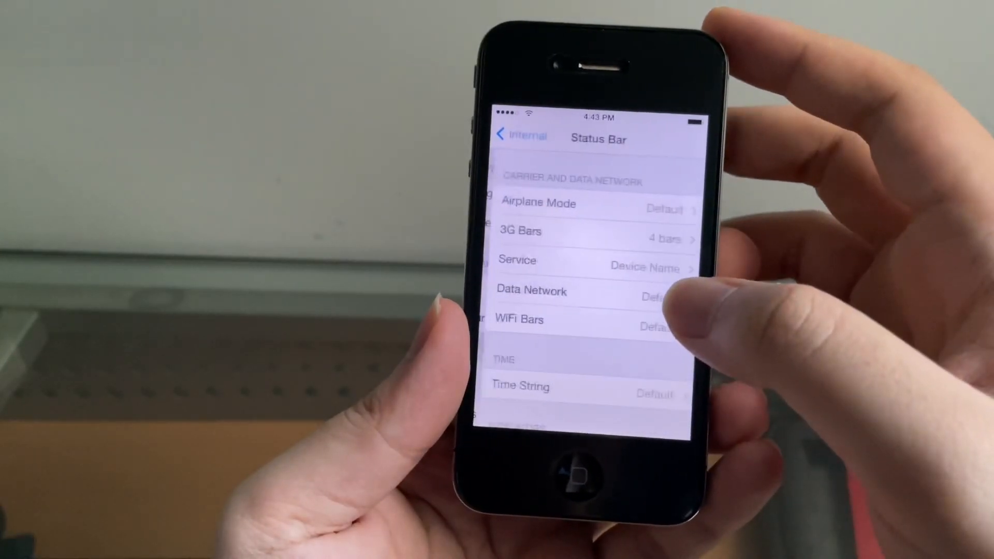
pyautogui.click(517, 260)
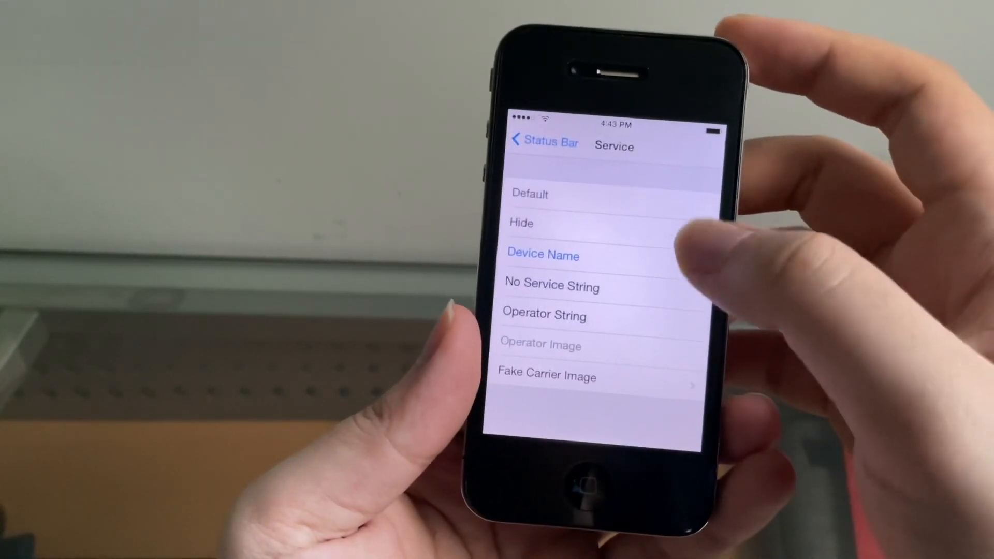
pyautogui.click(543, 254)
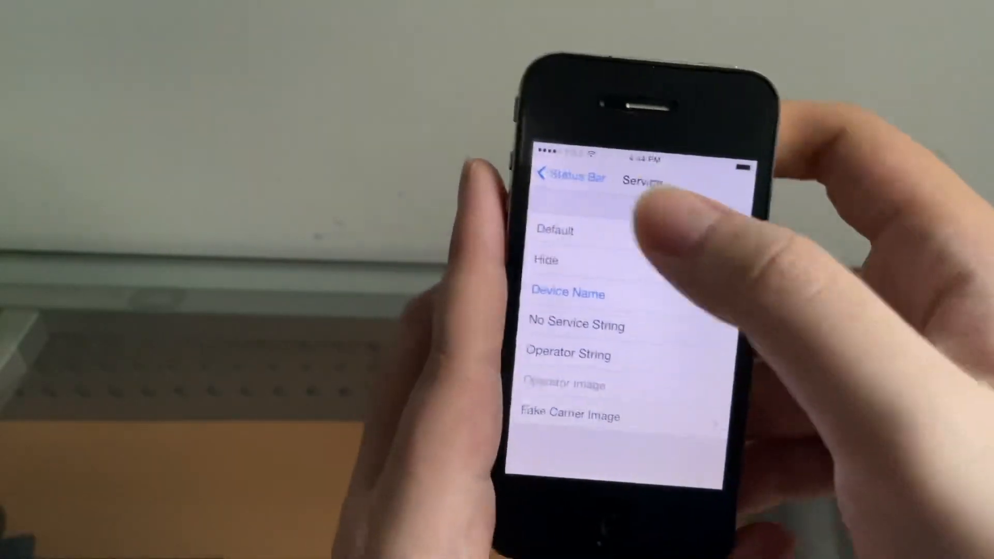
pyautogui.click(568, 293)
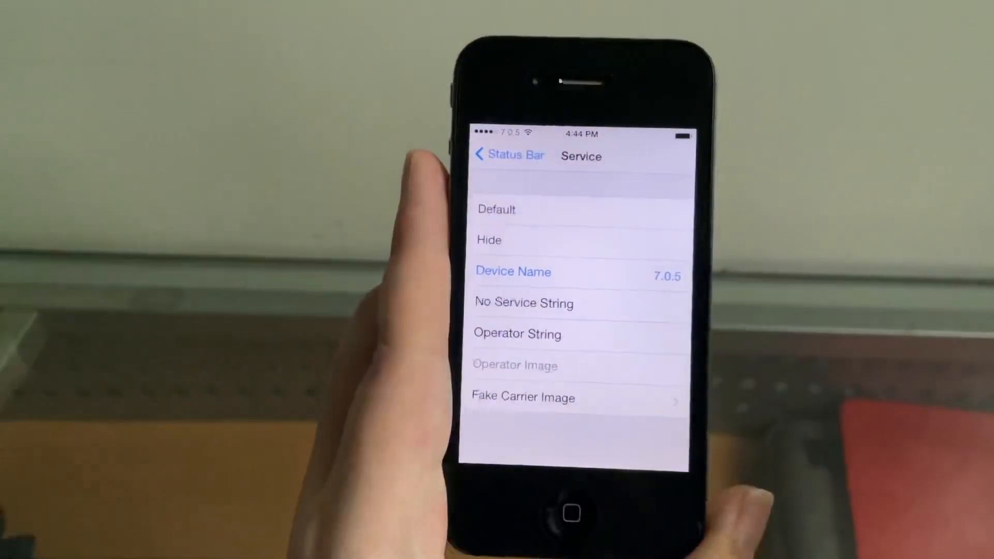
pyautogui.click(511, 155)
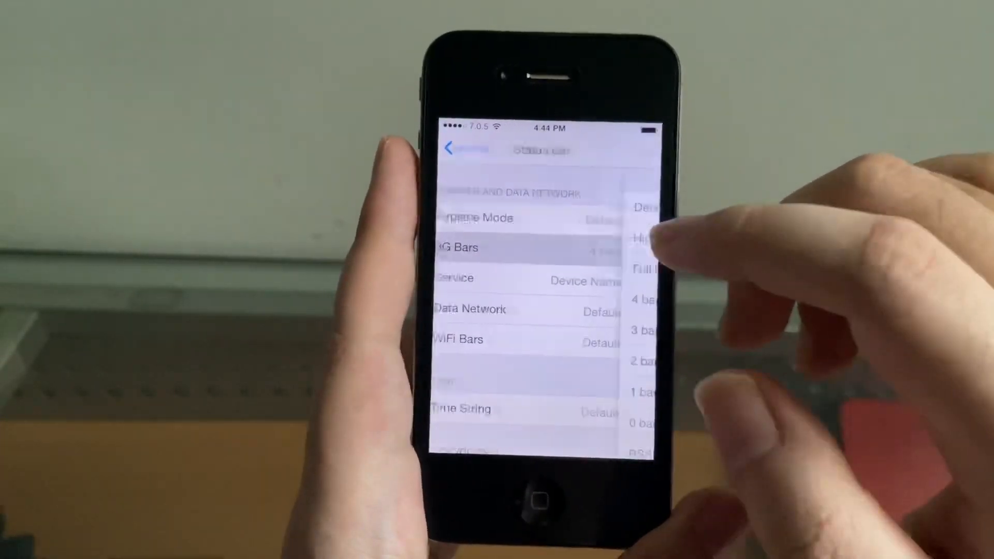
pyautogui.click(459, 247)
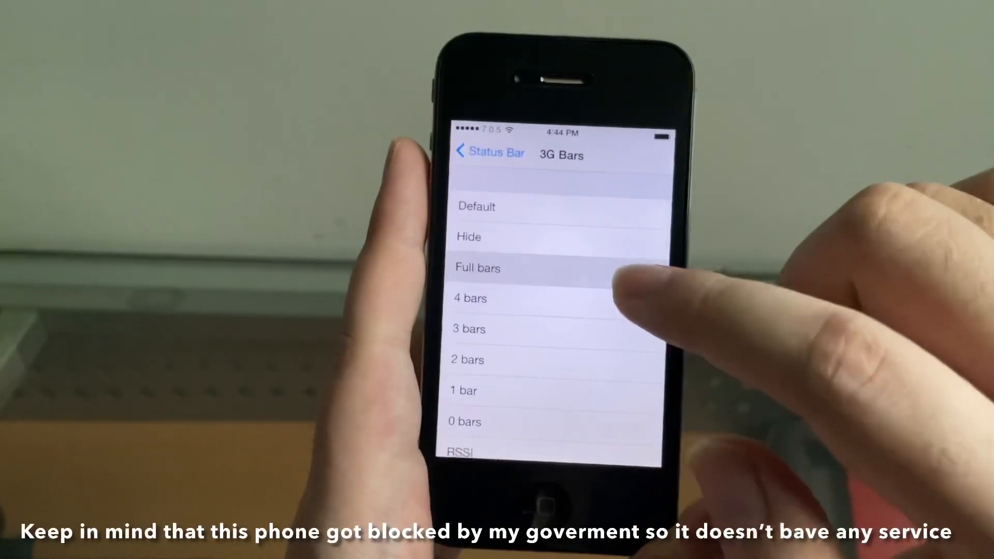
pyautogui.click(468, 329)
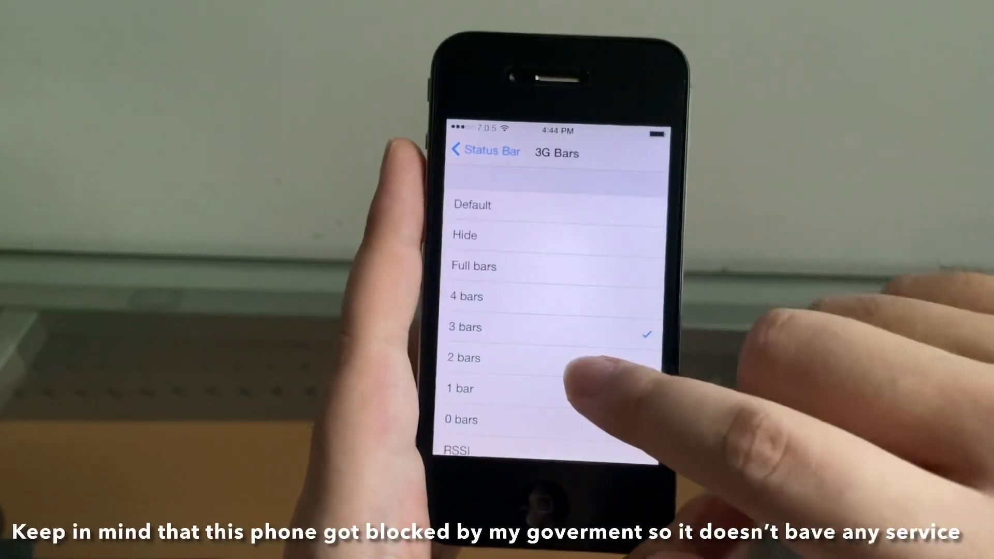
pyautogui.click(539, 419)
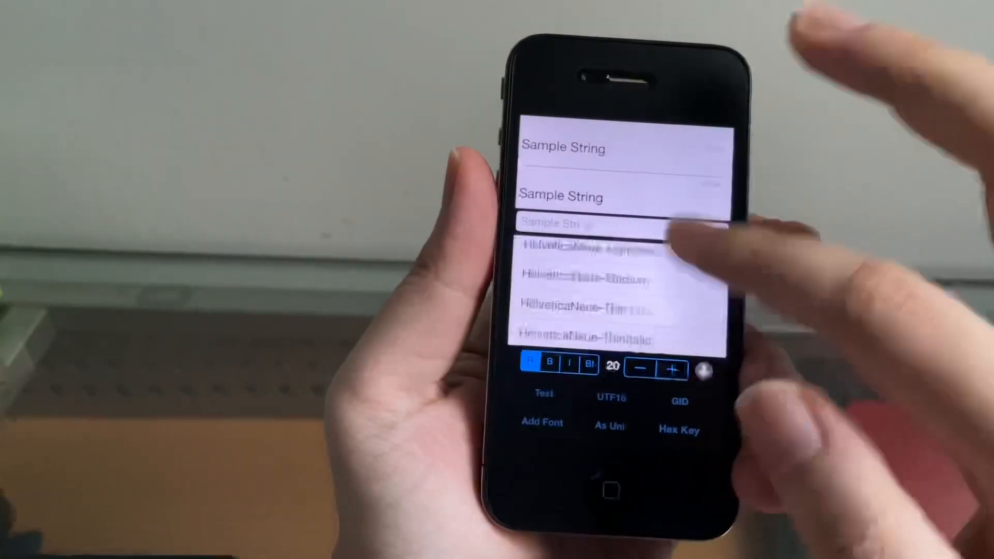
# Exit the landscape game test app back to the TextBench and Typology home page
pyautogui.scroll(-3)
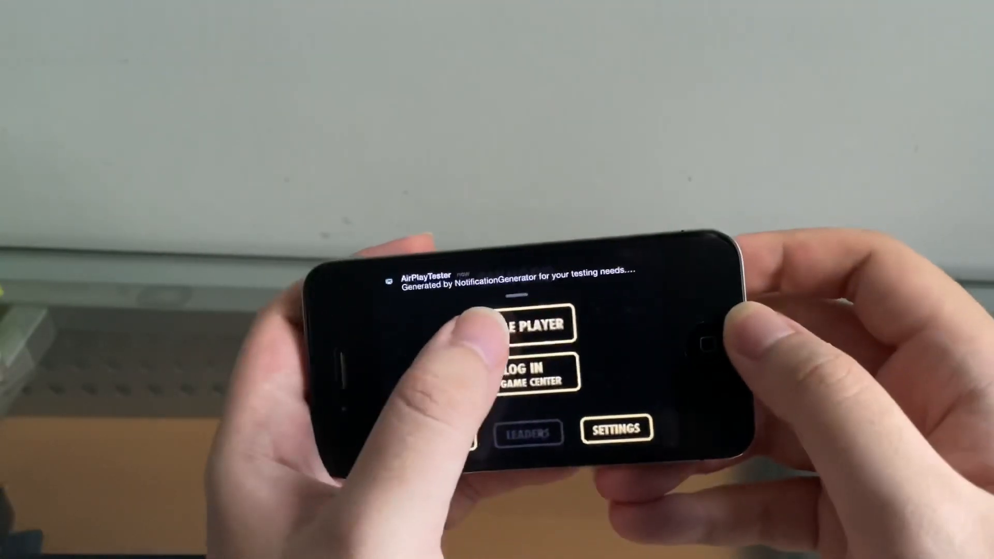
pyautogui.click(520, 324)
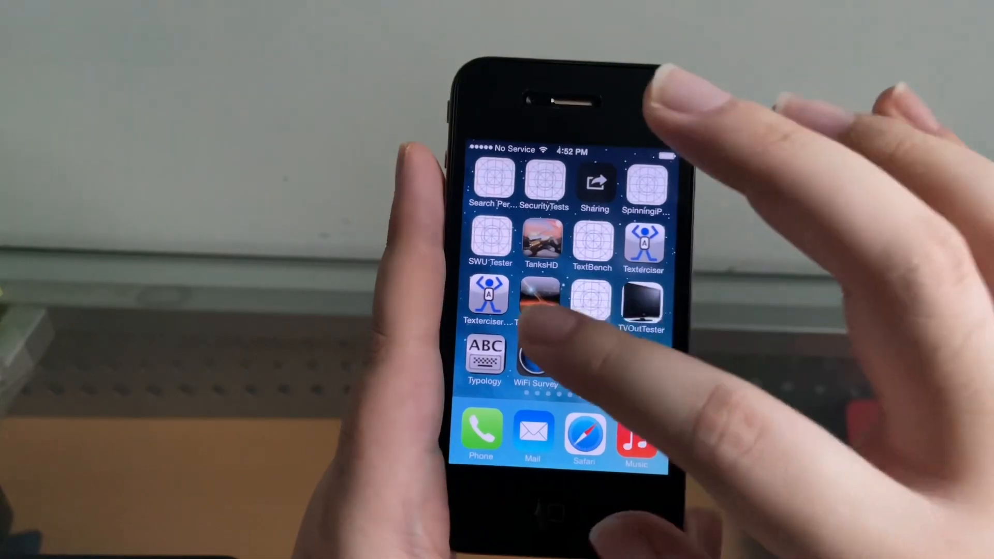
# Swipe through the internal test app pages and bring up Settings with Carrier and Internal Settings
pyautogui.click(541, 302)
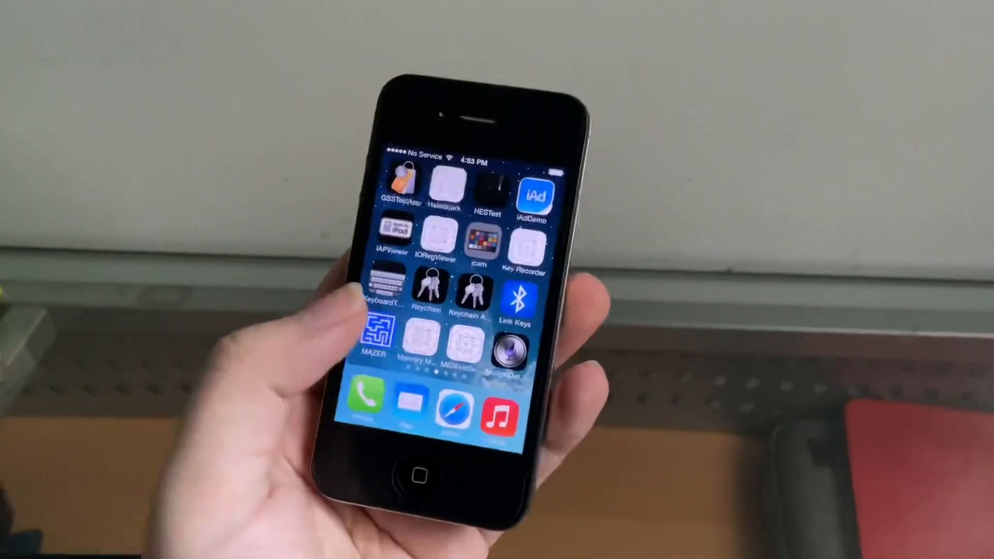
pyautogui.hscroll(-3)
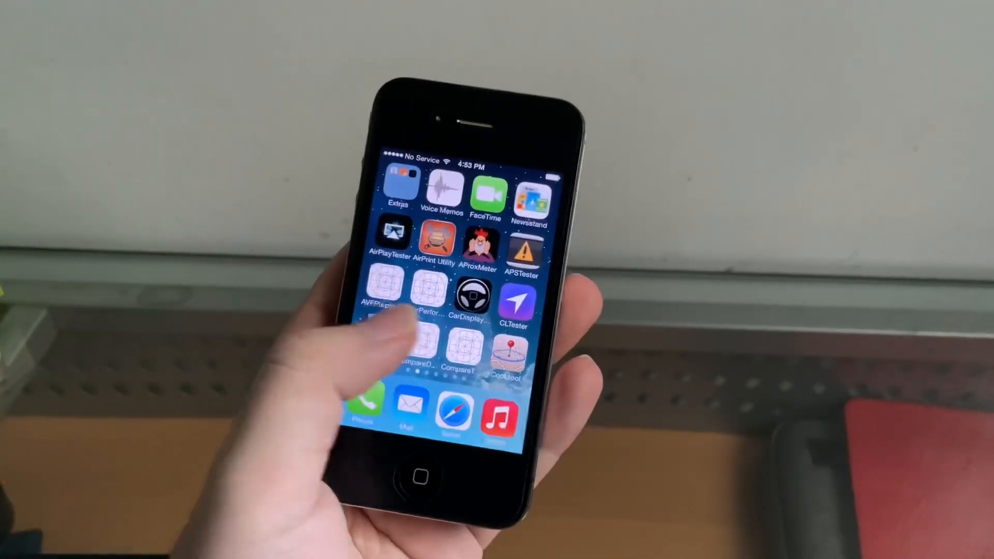
pyautogui.hscroll(-3)
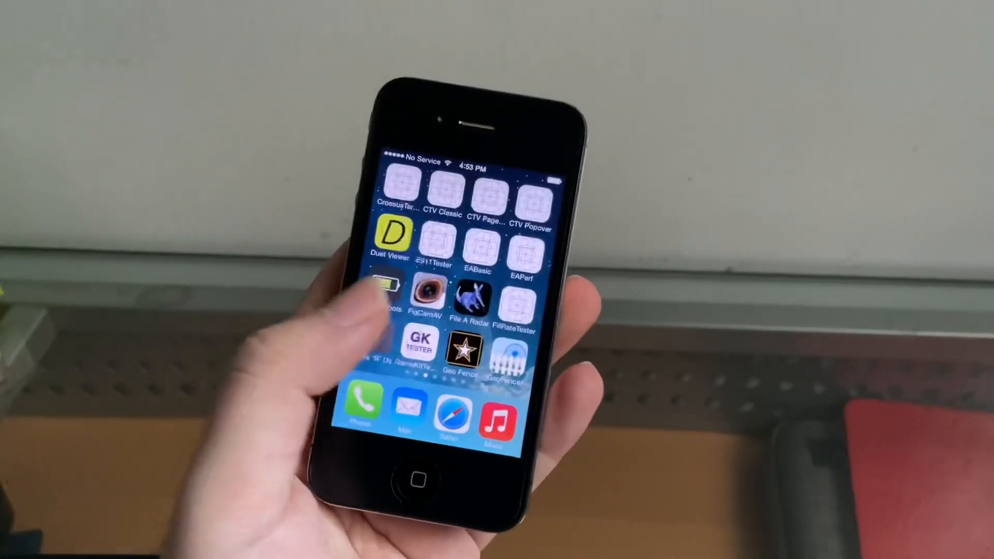
pyautogui.hscroll(-3)
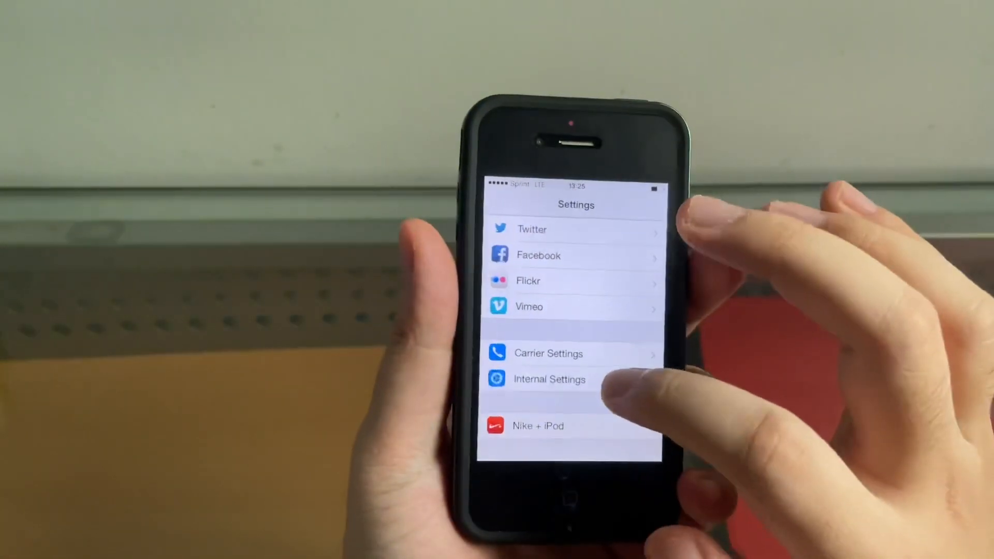
# View Carrier Settings and the Core OS device info, then open SpringBoard internal settings
pyautogui.click(549, 379)
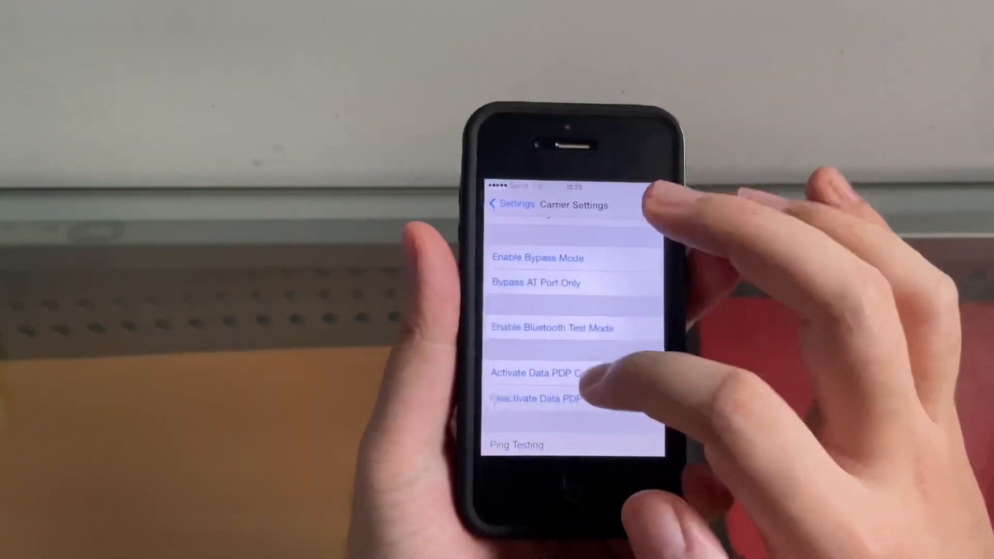
pyautogui.scroll(-3)
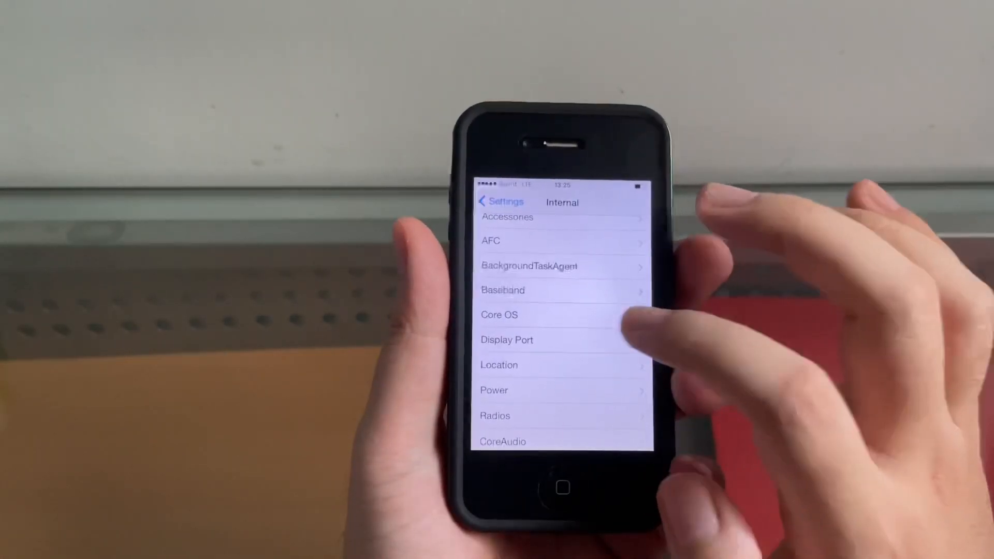
pyautogui.click(501, 314)
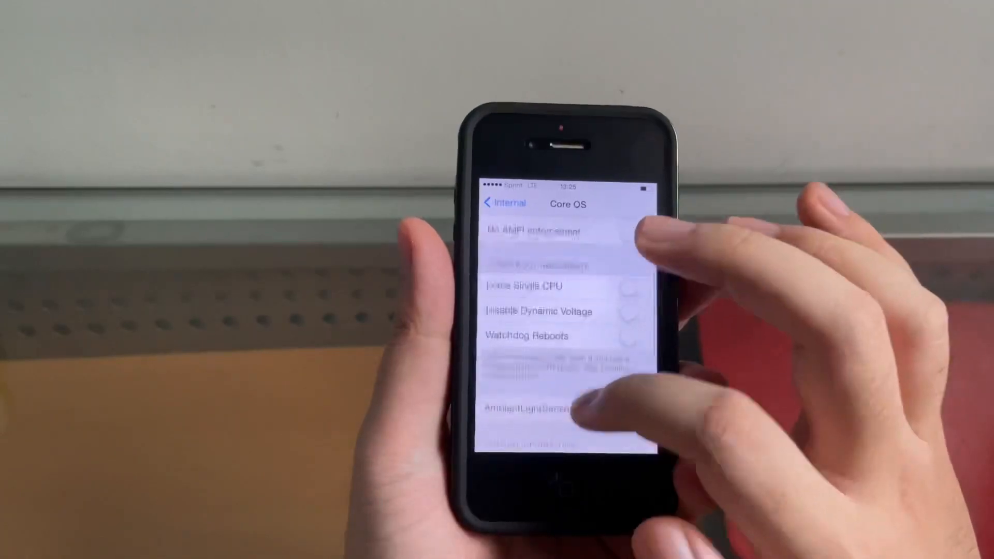
pyautogui.scroll(-3)
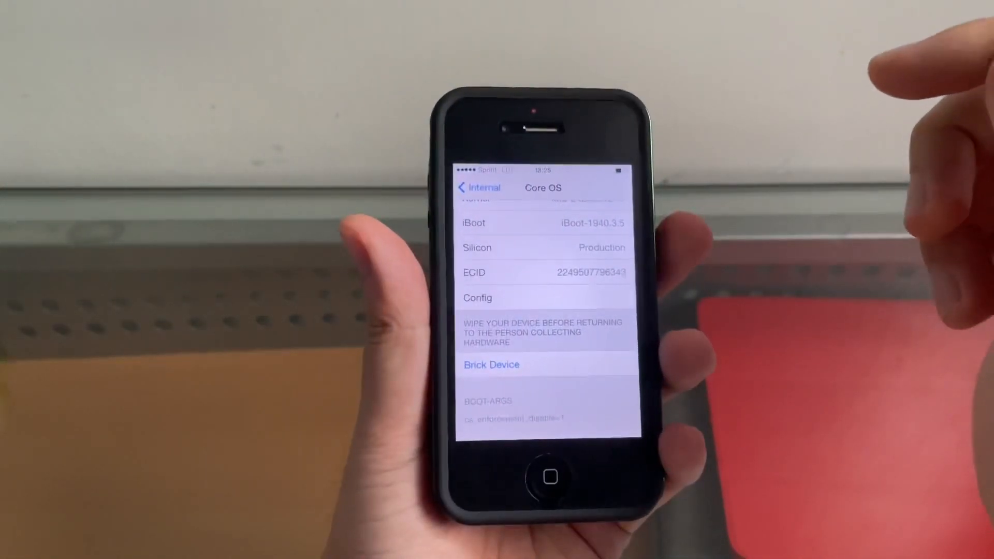
pyautogui.click(479, 187)
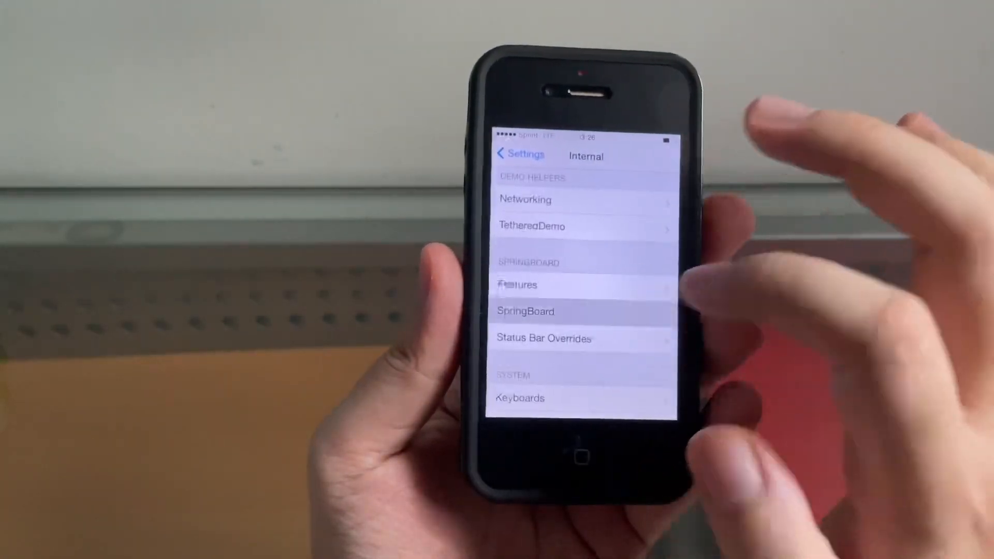
pyautogui.click(525, 311)
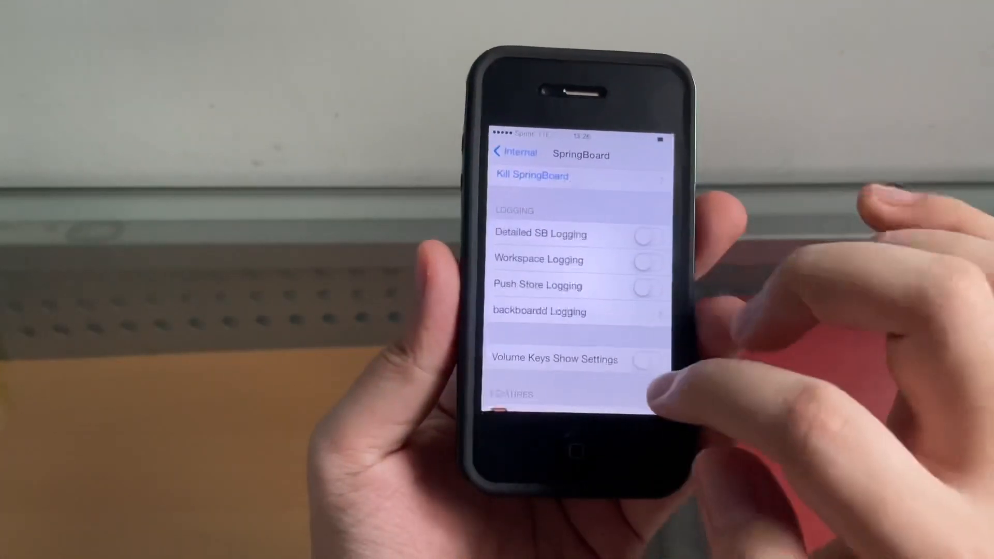
# Browse SpringBoard feature settings and Control Center options, then close them with Done
pyautogui.click(644, 359)
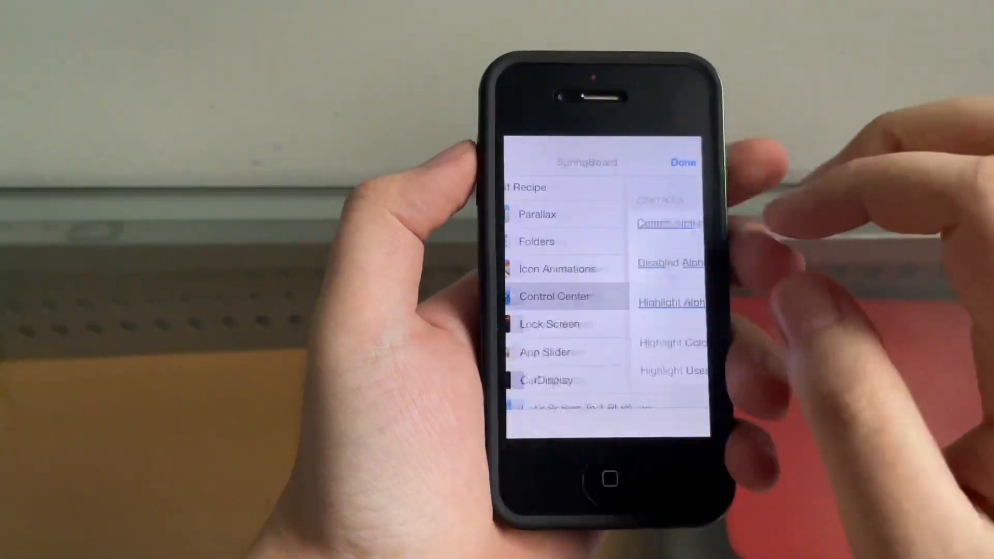
pyautogui.click(554, 296)
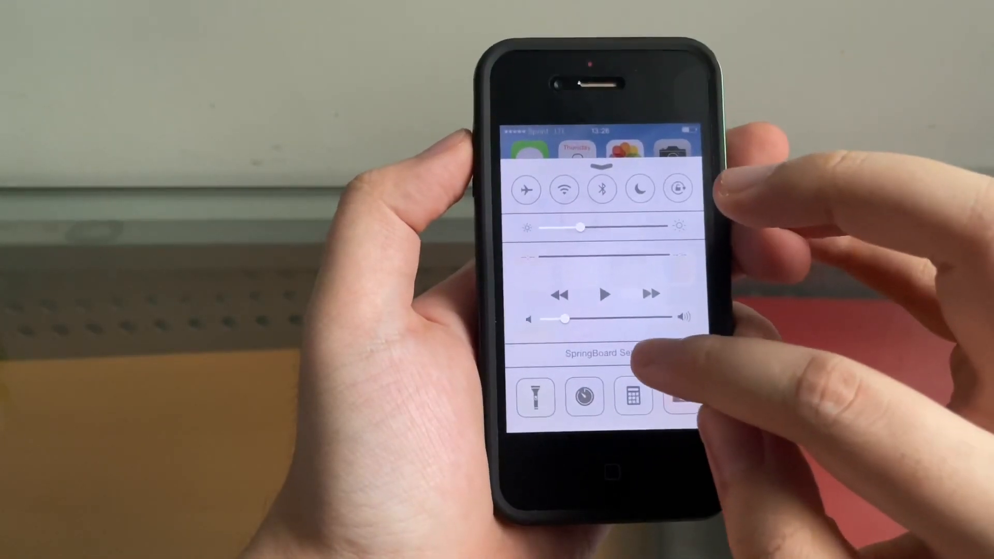
pyautogui.click(605, 353)
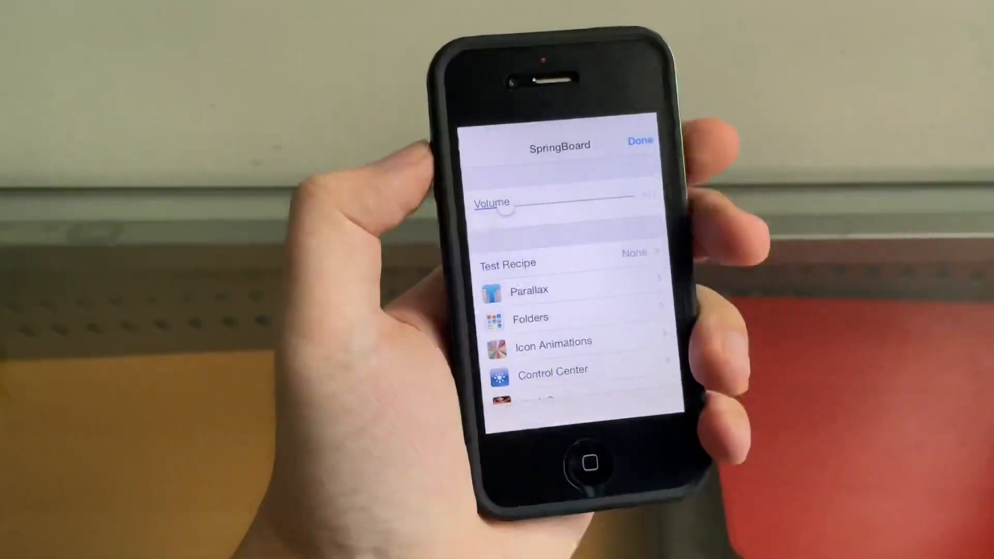
pyautogui.click(639, 140)
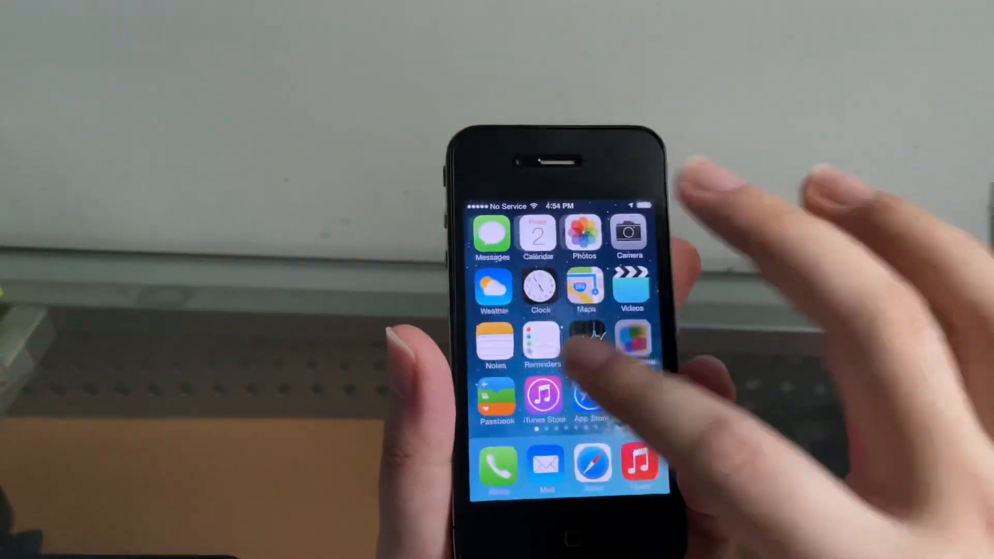
# Swipe left through three home screen pages to the NetGauge, Onword and BuddyML apps
pyautogui.hscroll(-3)
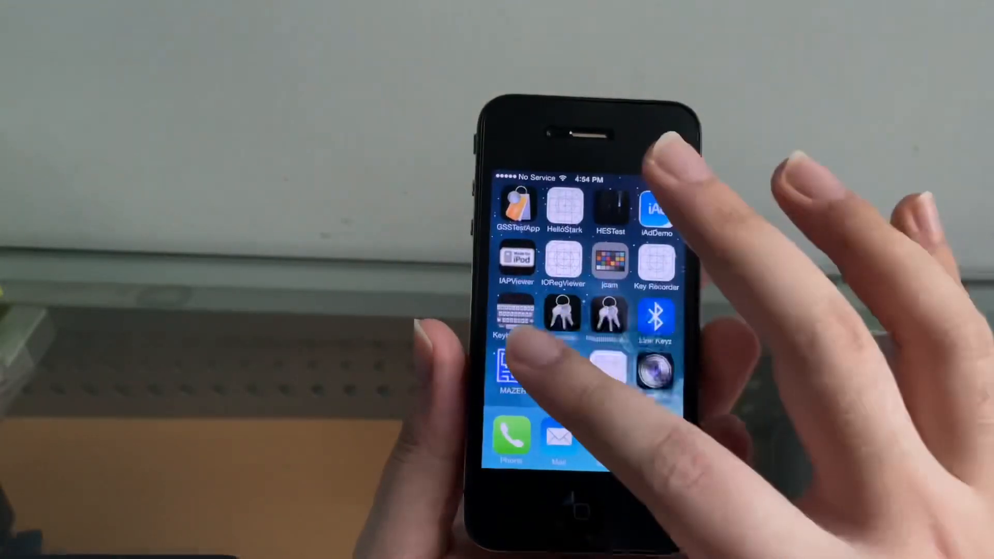
pyautogui.hscroll(-3)
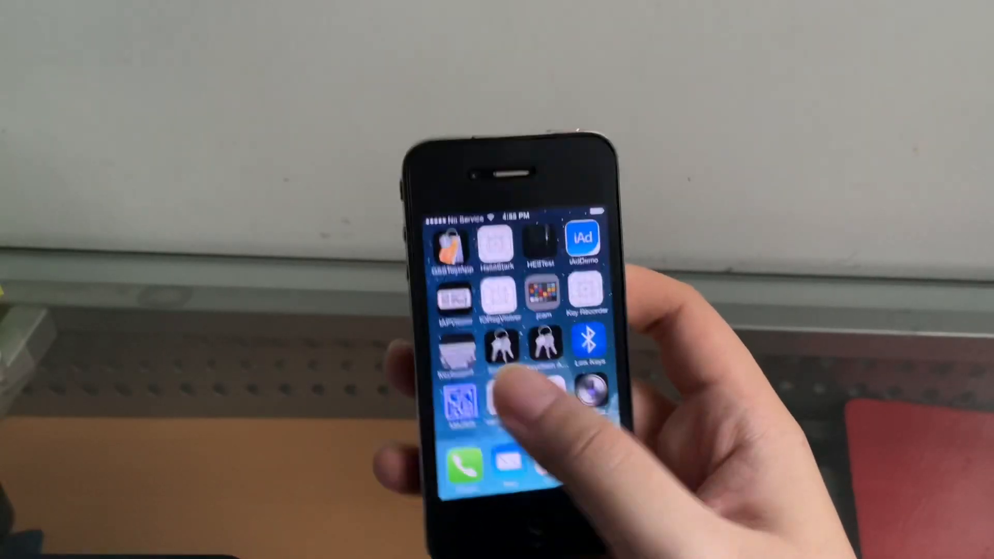
pyautogui.hscroll(-3)
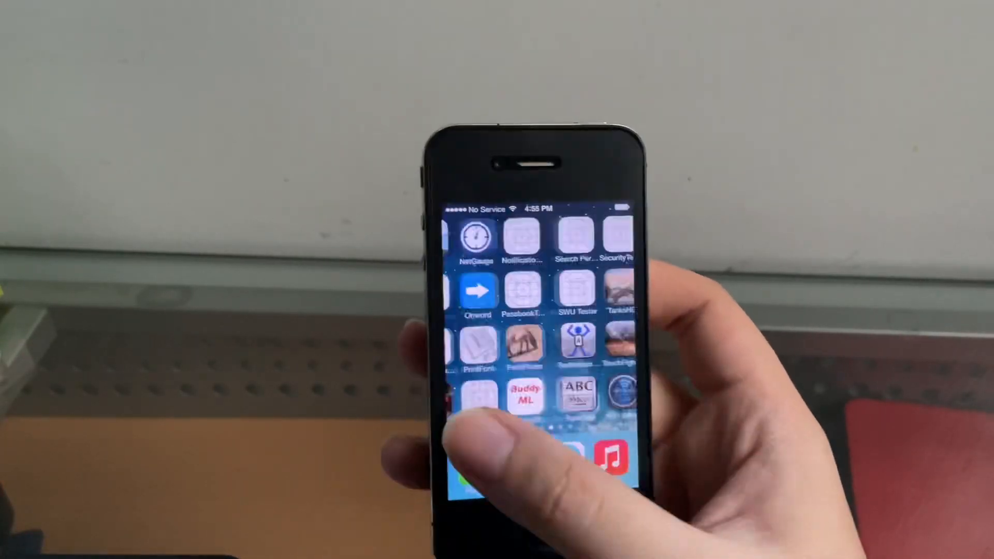